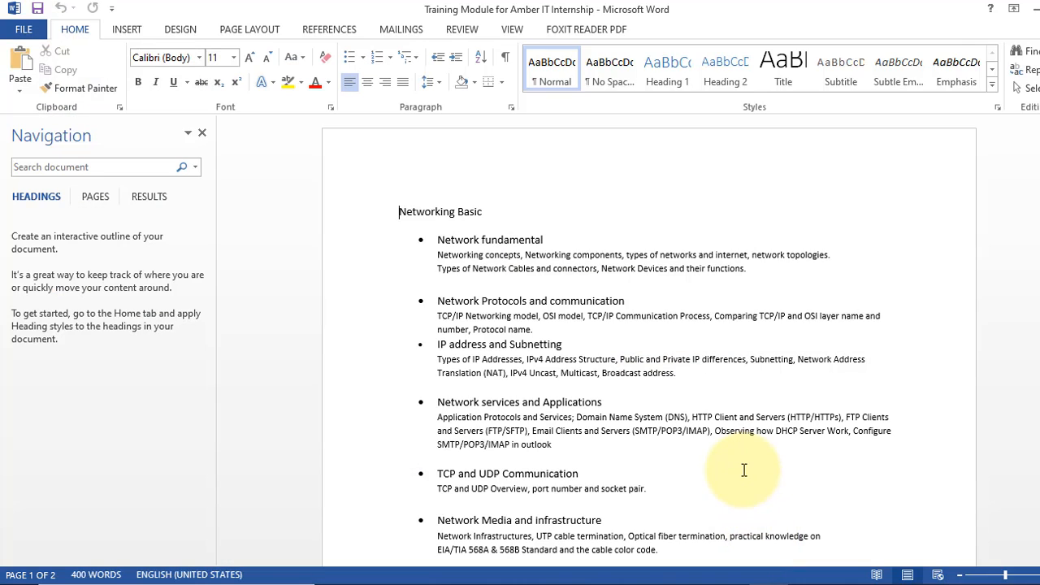
# Check Word's print sides options, then go to the Devices section of Windows Settings.
pyautogui.click(23, 29)
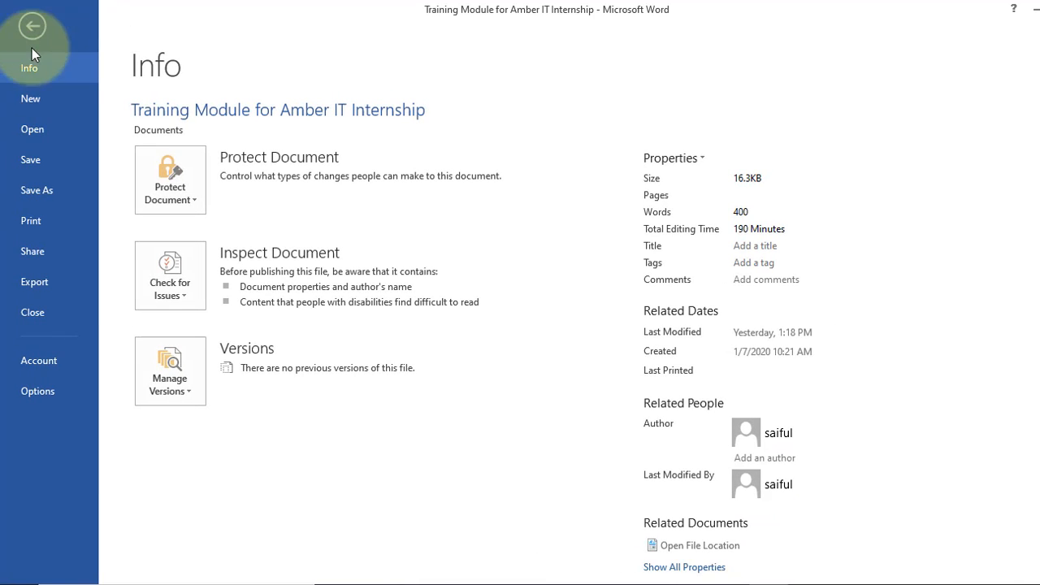
pyautogui.click(30, 221)
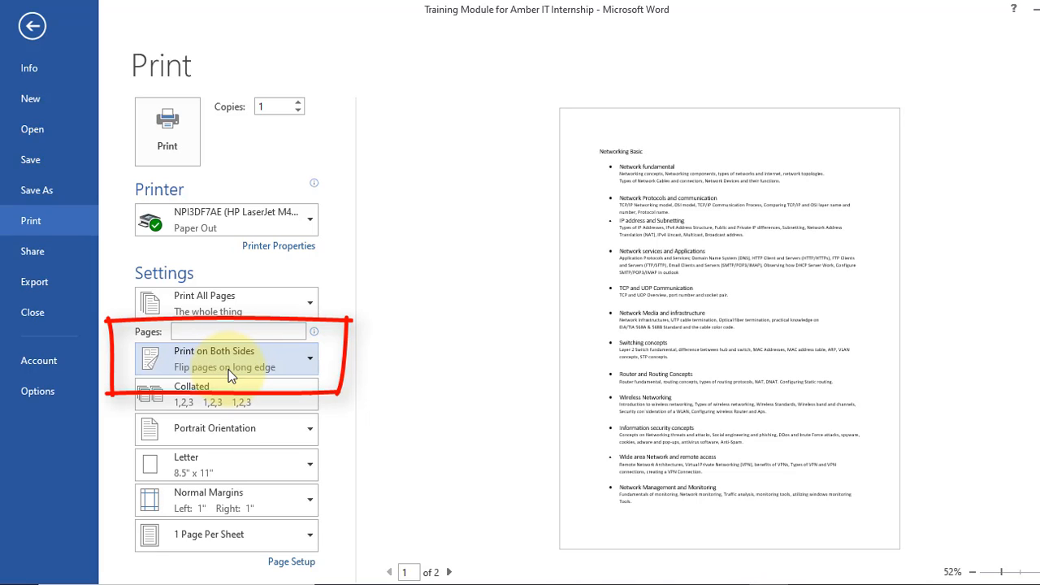
pyautogui.click(226, 359)
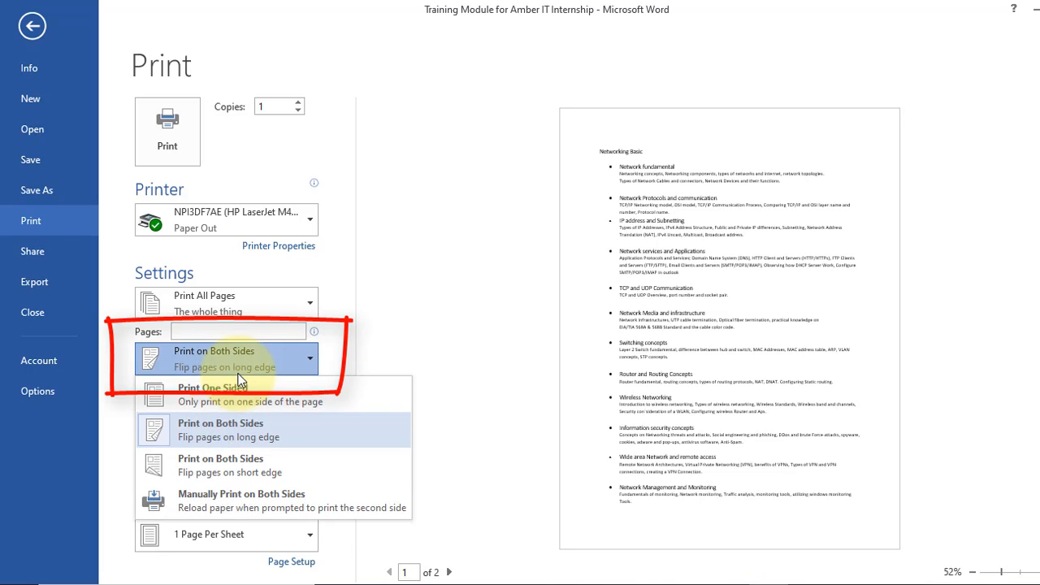
pyautogui.click(213, 395)
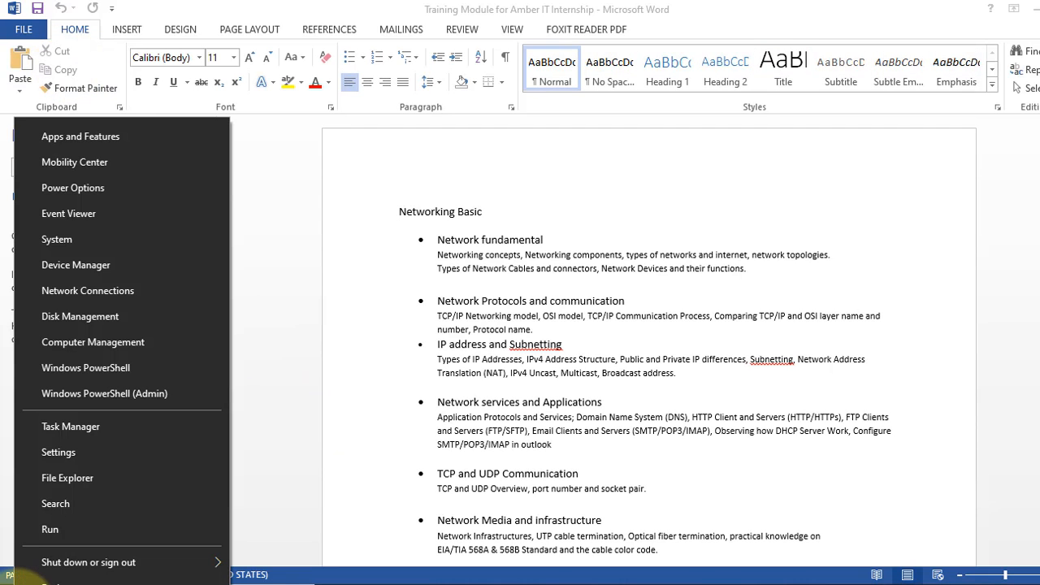
pyautogui.moveTo(59, 452)
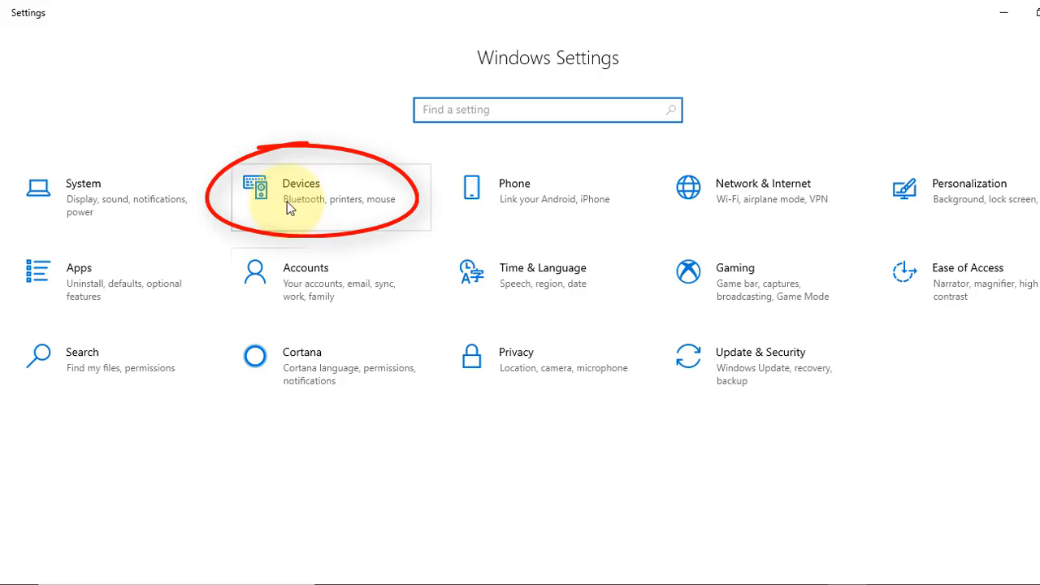
pyautogui.moveTo(321, 201)
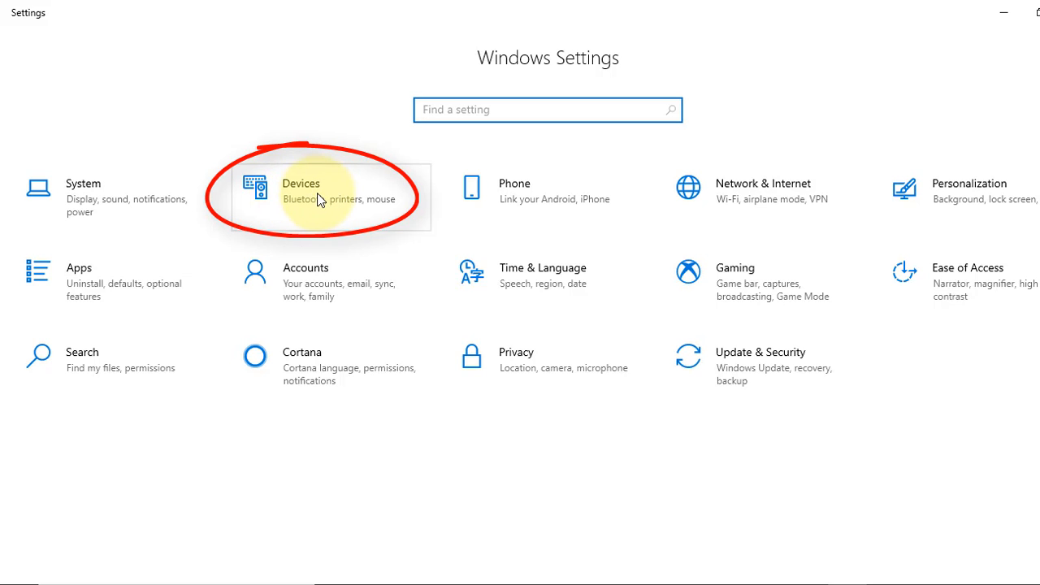
pyautogui.click(317, 191)
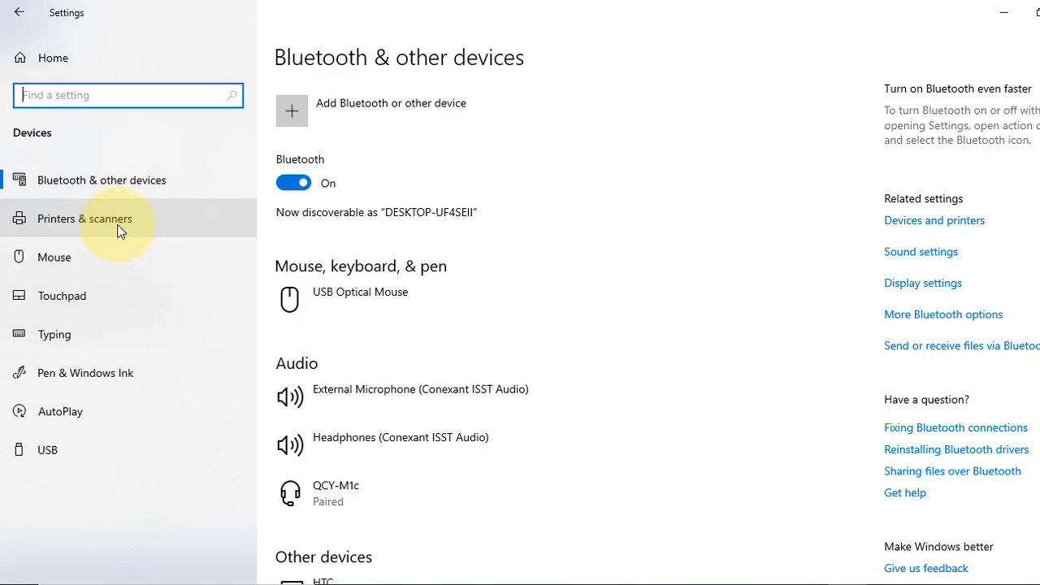
# Manage the NPI3DF7AE (HP LaserJet M402dn) printer from Printers & scanners.
pyautogui.click(85, 217)
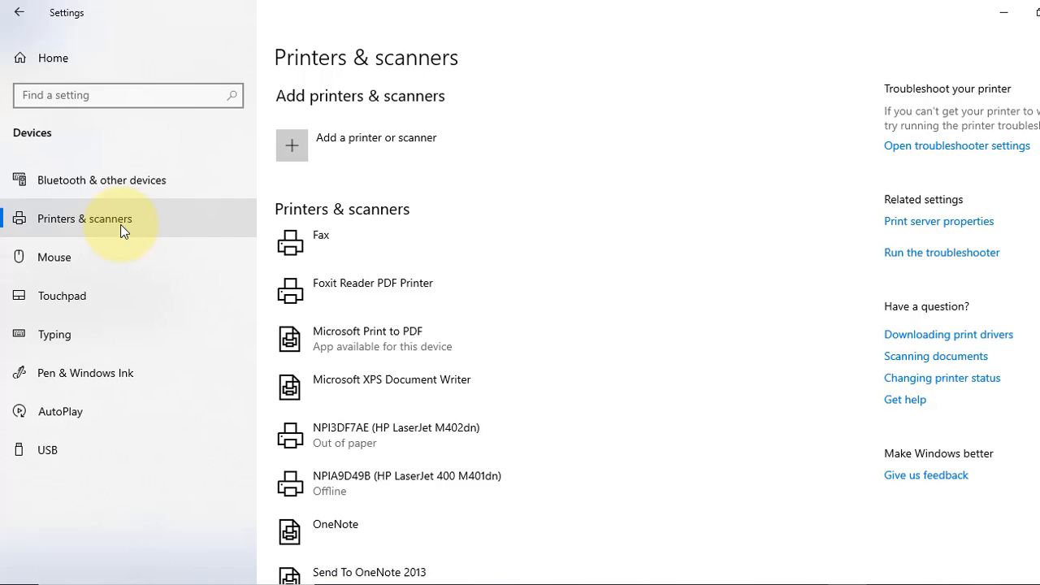
pyautogui.moveTo(398, 484)
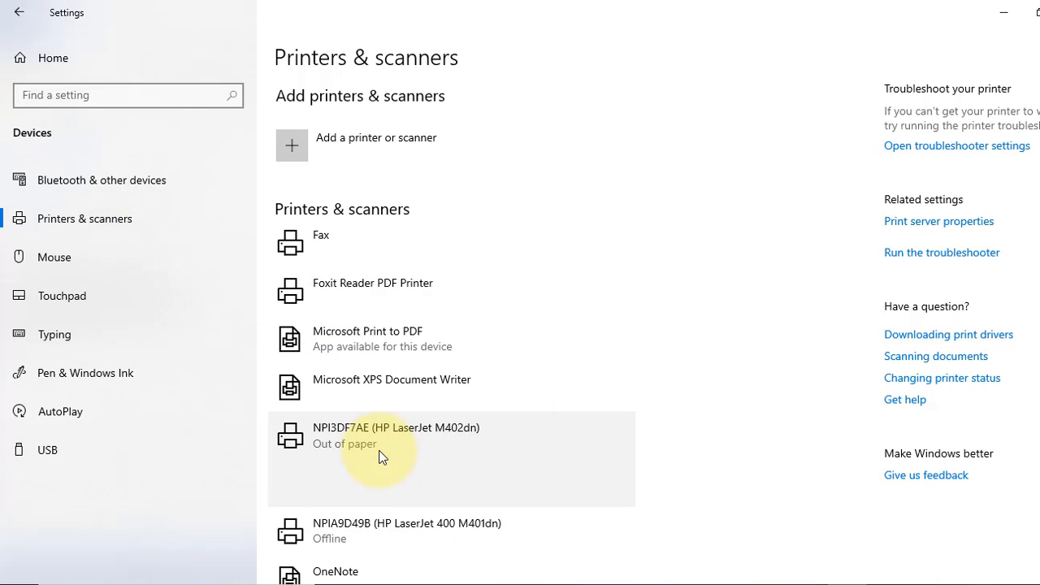
pyautogui.click(397, 435)
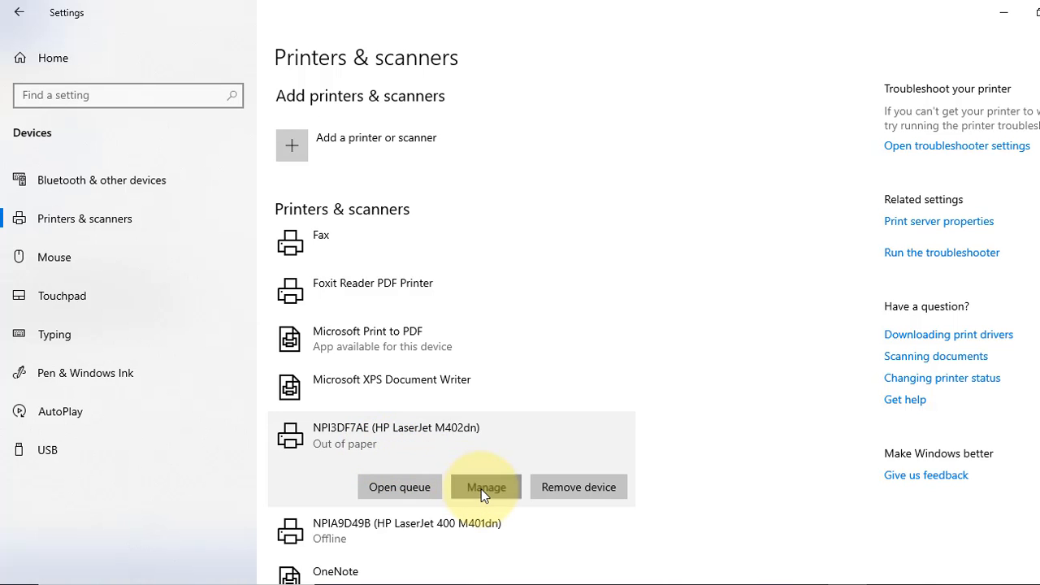
pyautogui.click(484, 488)
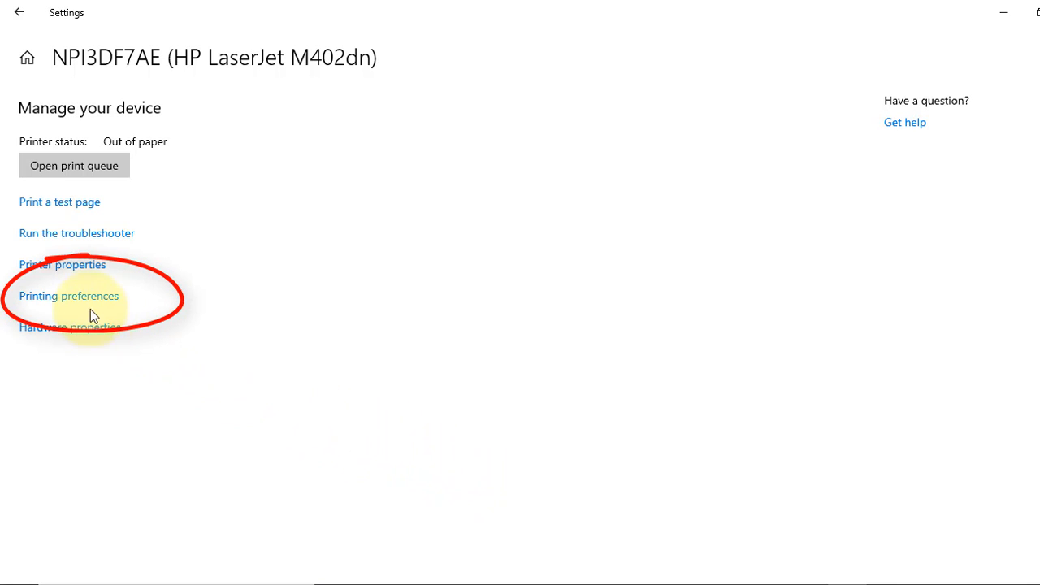
# Set Print On Both Sides to No in the printer's printing preferences and save.
pyautogui.click(68, 296)
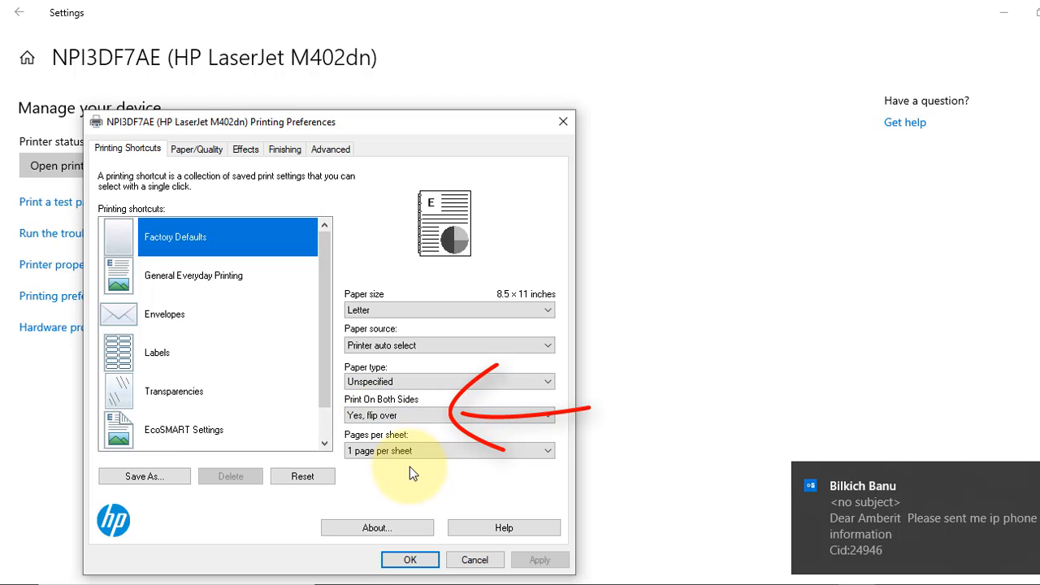
pyautogui.click(448, 416)
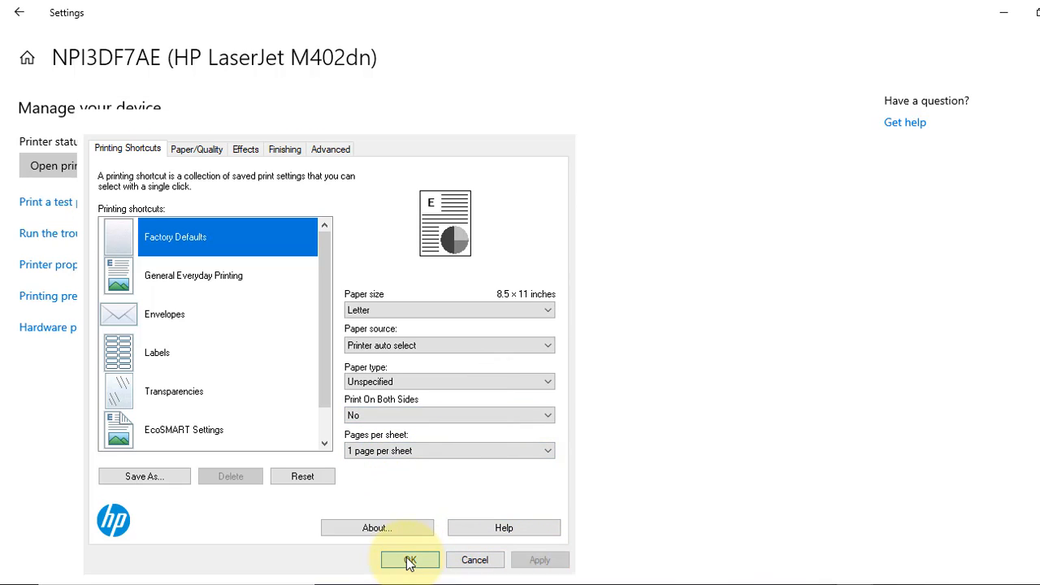
pyautogui.click(410, 559)
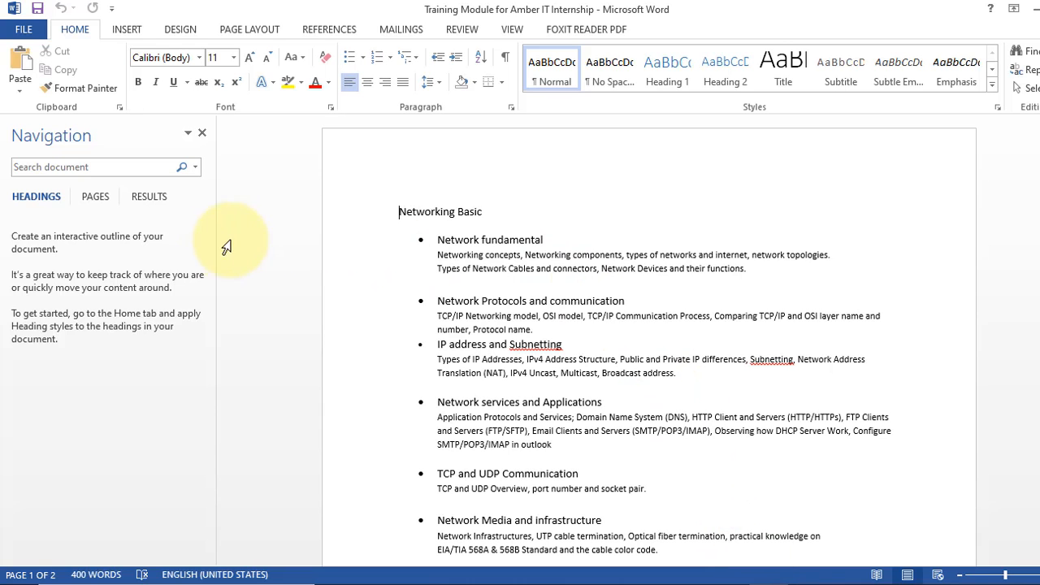
# Show Word's print screen, where the M402dn now reads Print One Sided.
pyautogui.click(23, 29)
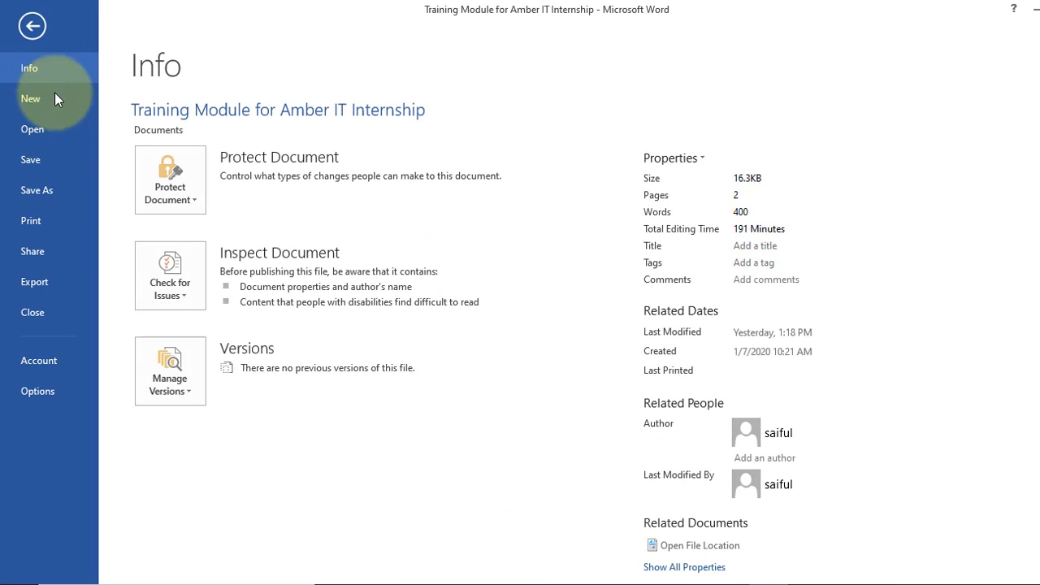
pyautogui.click(31, 221)
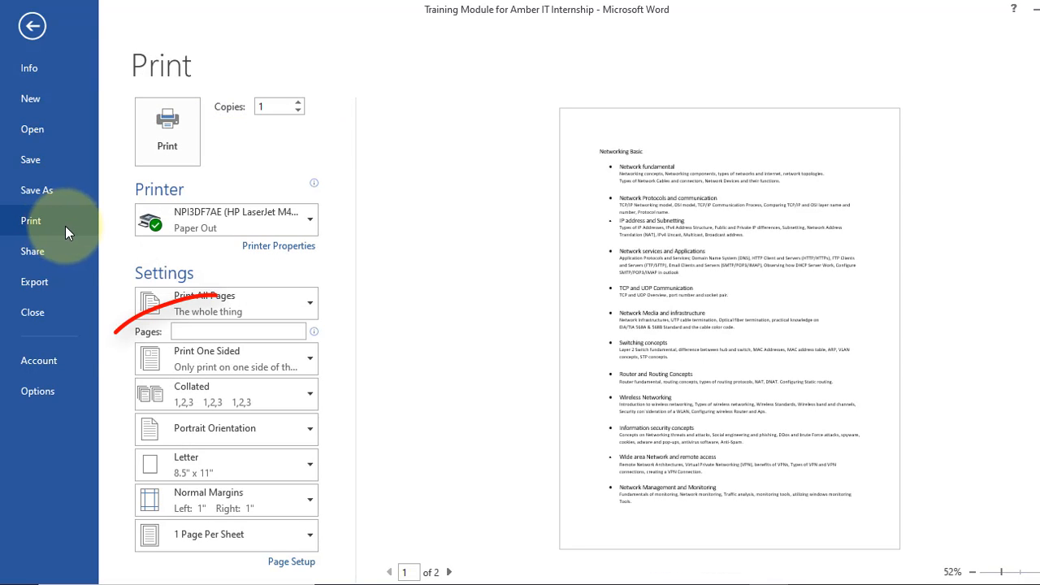